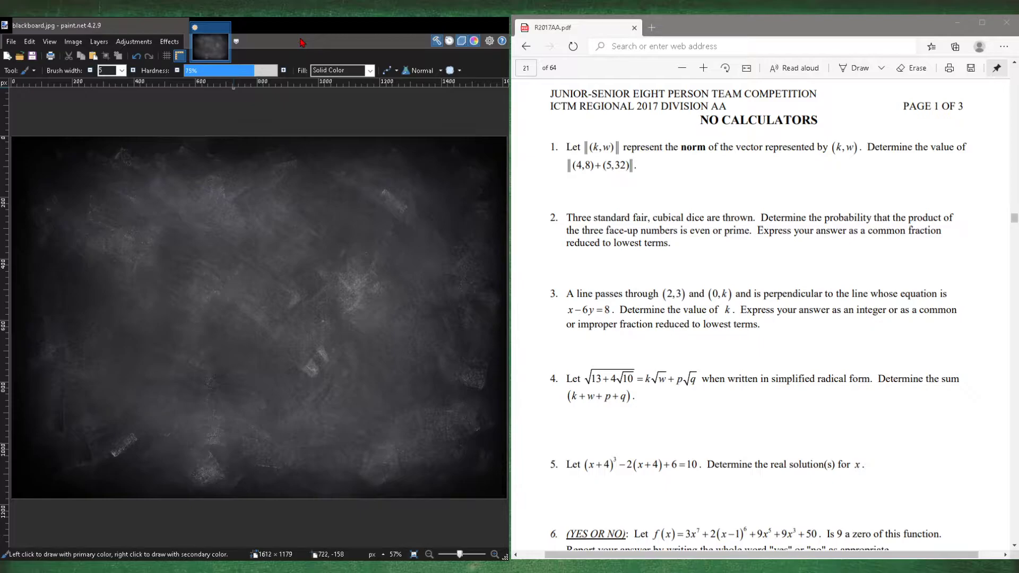
{"action": "mouse_move", "coordinate": [720, 257]}
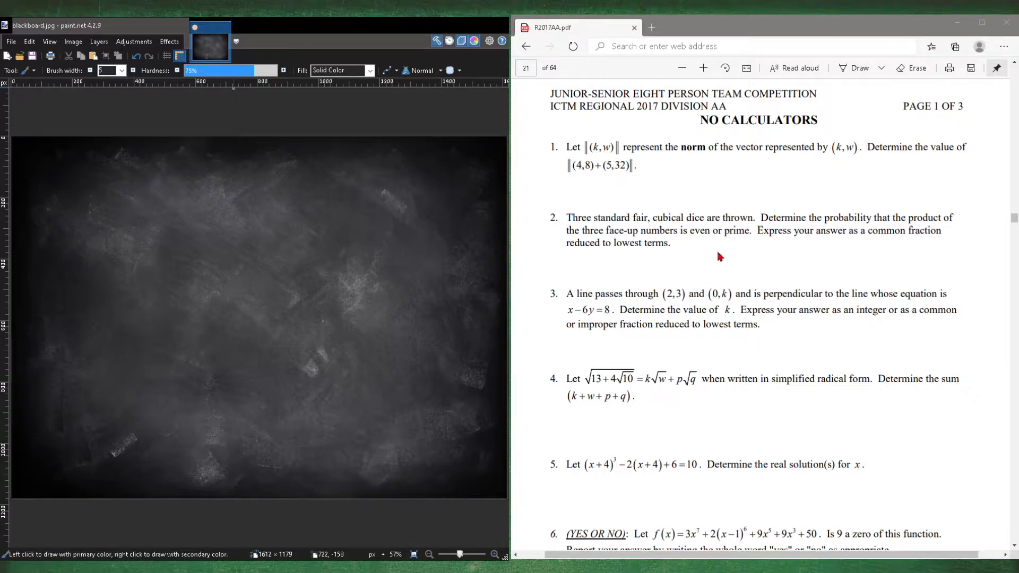
Scroll the PDF down to page 22 showing problems 11–14 with the parallelepiped problem.
{"action": "scroll", "scroll_direction": "down", "scroll_amount": 3}
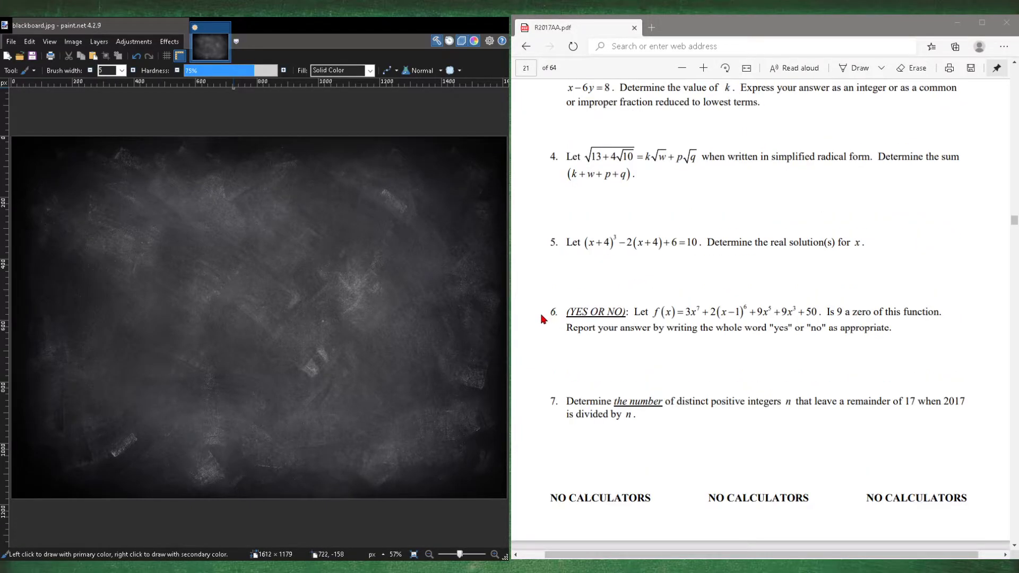
{"action": "scroll", "scroll_direction": "down", "scroll_amount": 3}
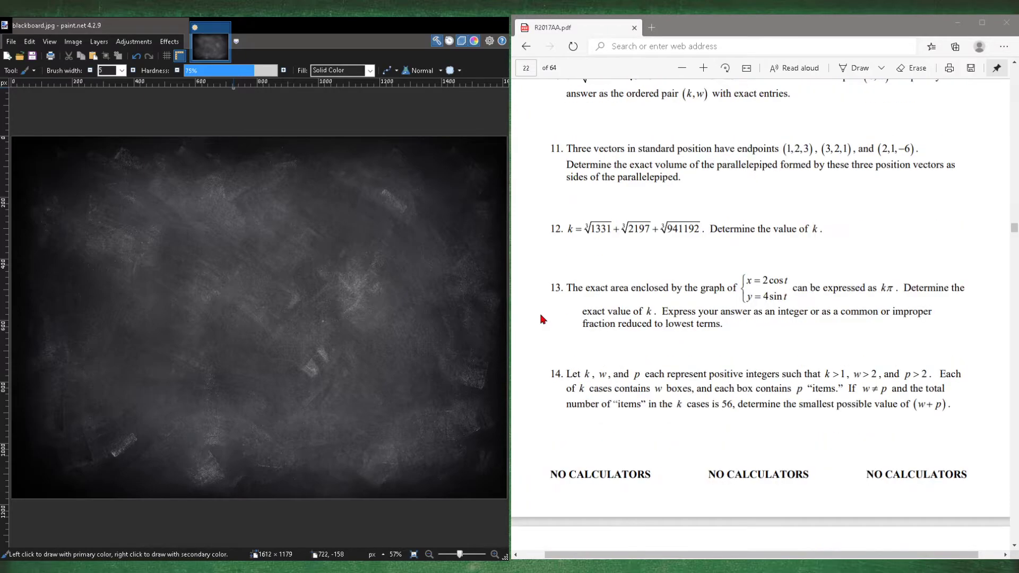
{"action": "scroll", "scroll_direction": "down", "scroll_amount": 3}
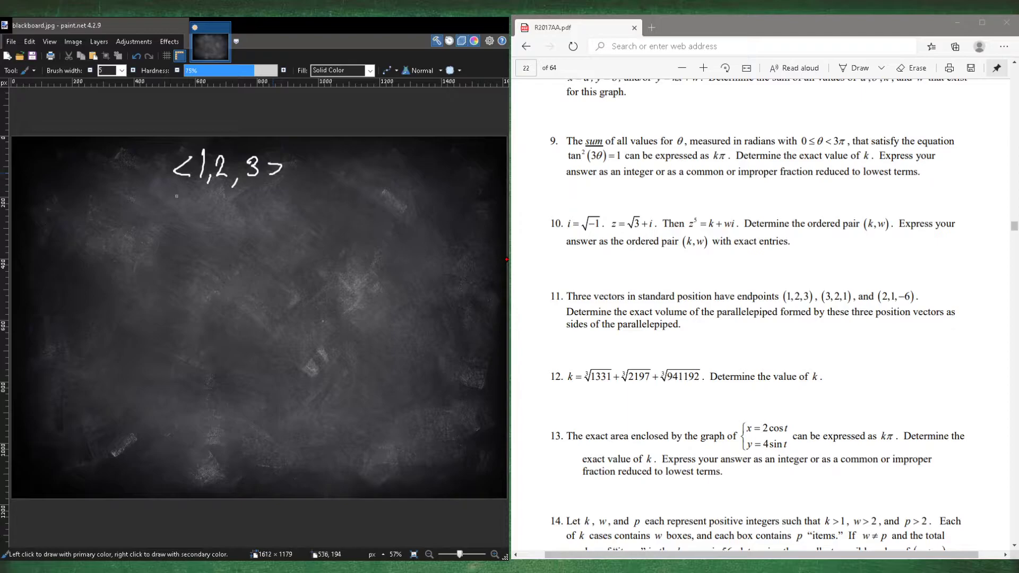
Handwrite vectors <3,2,1>, <2,1,-6>, the x y z matrix with rows 1 2 3 and 3 2 1, and <-4,8,-4>.
{"action": "left_click_drag", "start_coordinate": [169, 215], "coordinate": [244, 211]}
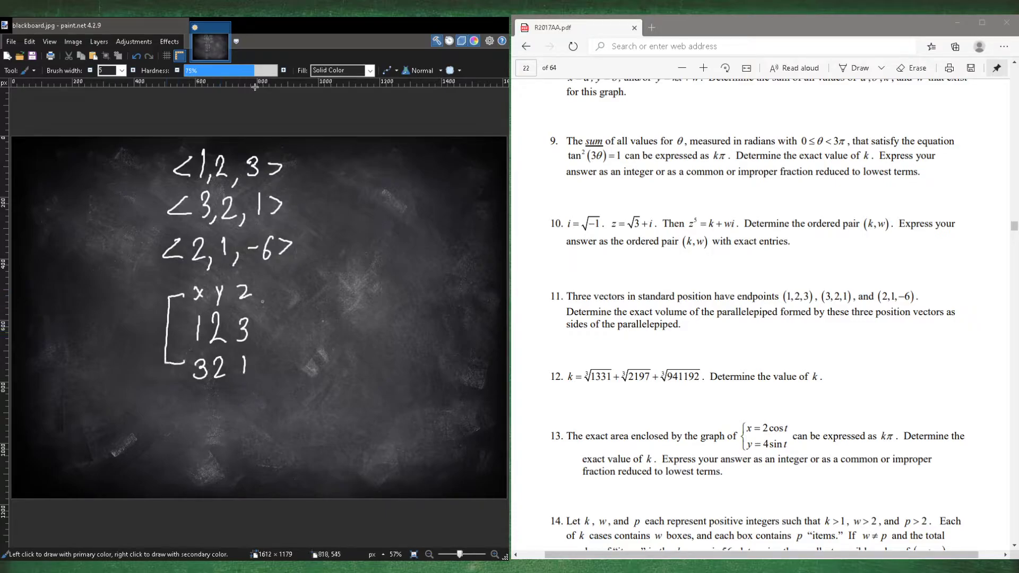
{"action": "left_click_drag", "start_coordinate": [260, 286], "coordinate": [260, 364]}
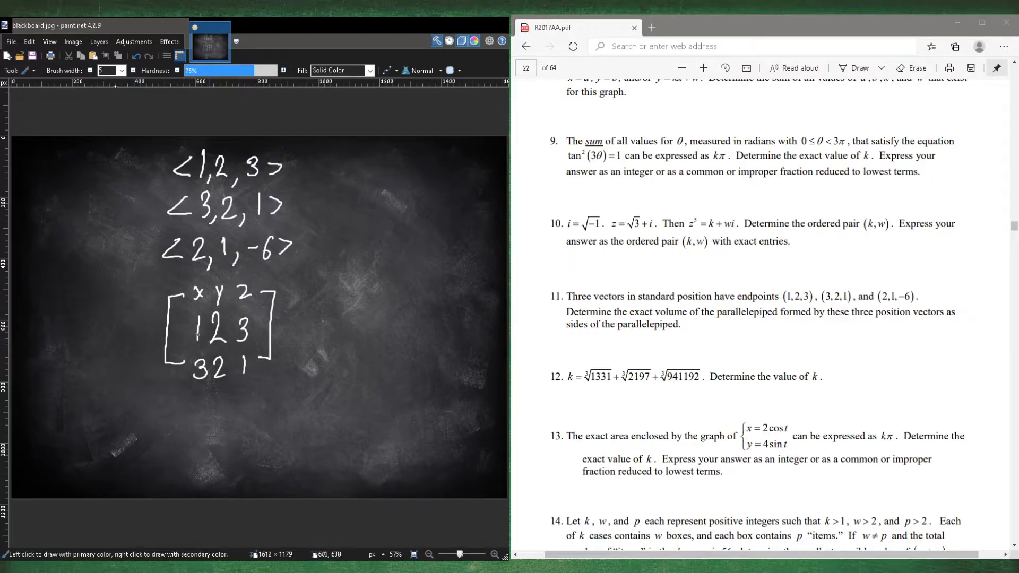
{"action": "mouse_move", "coordinate": [210, 323]}
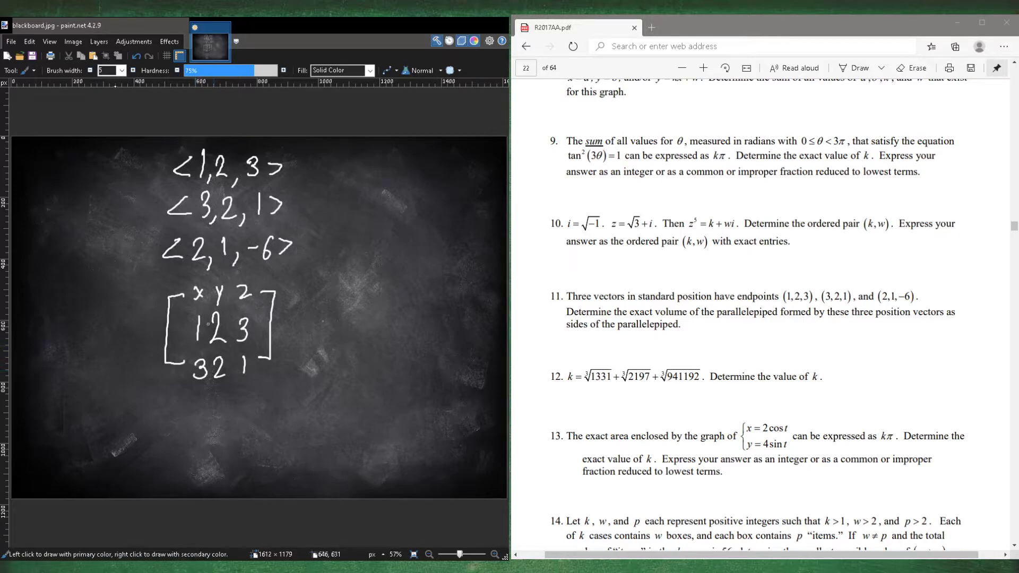
{"action": "left_click_drag", "start_coordinate": [176, 416], "coordinate": [208, 426]}
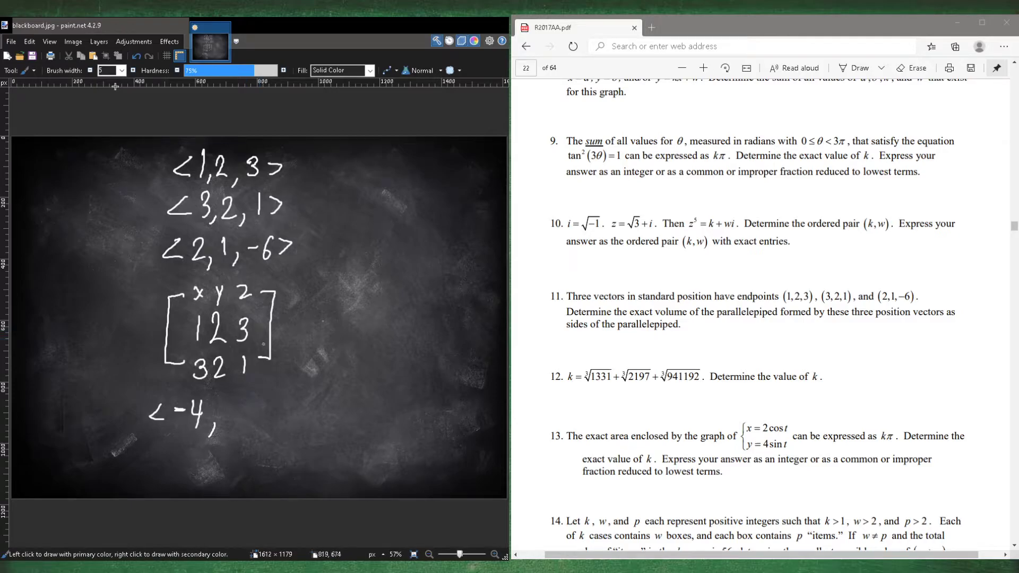
{"action": "left_click_drag", "start_coordinate": [221, 406], "coordinate": [244, 442]}
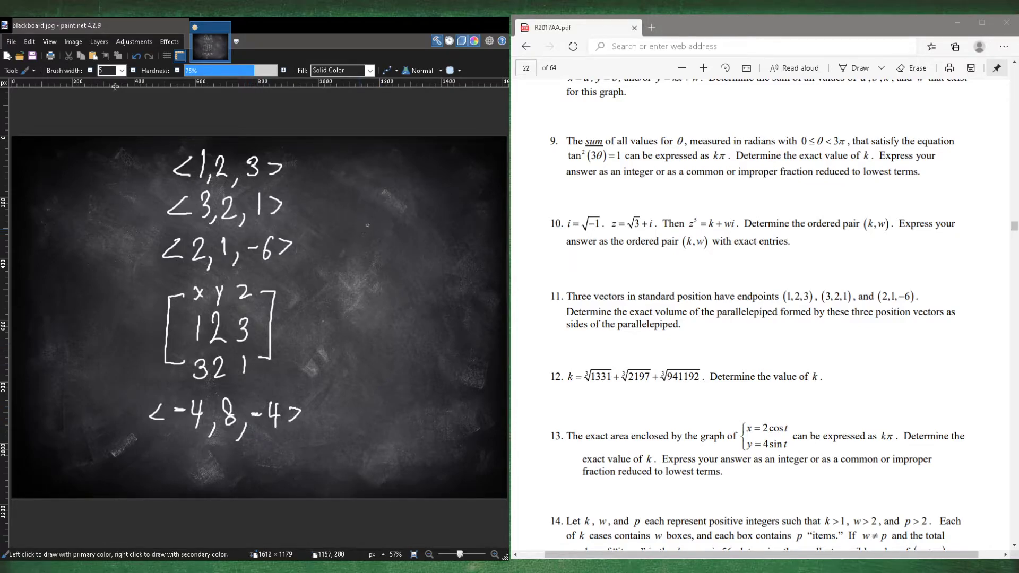
Handwrite <-4,8,-4>·<2,1,-6> = -8+8+24 = 24, then revert to the blank blackboard.
{"action": "left_click_drag", "start_coordinate": [355, 234], "coordinate": [432, 231]}
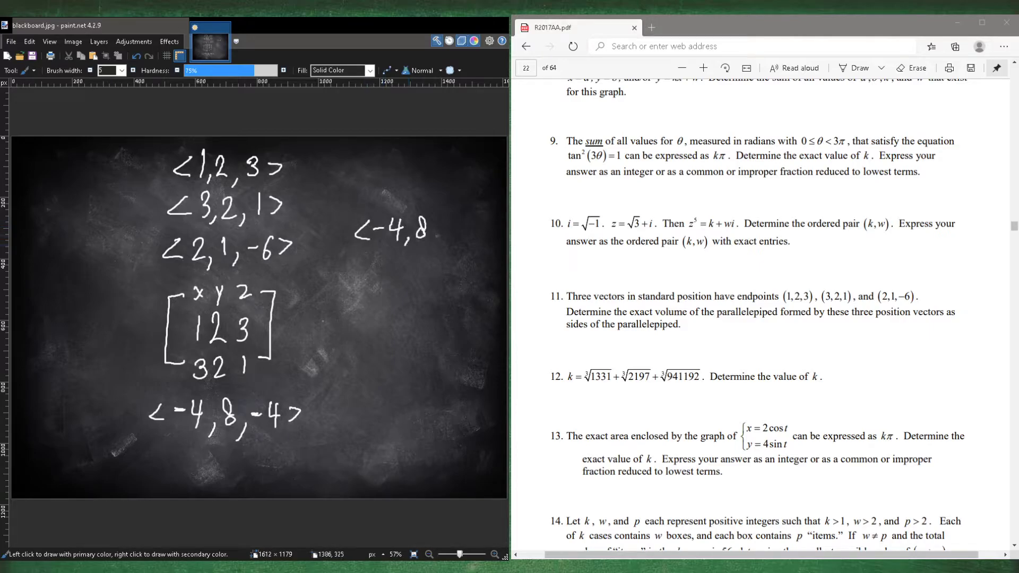
{"action": "left_click_drag", "start_coordinate": [421, 230], "coordinate": [486, 231]}
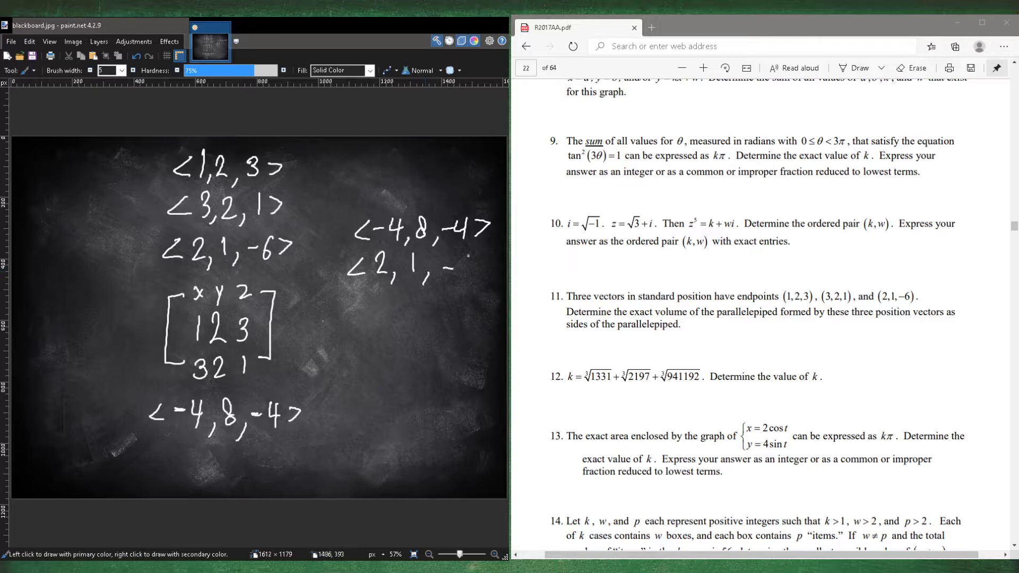
{"action": "left_click_drag", "start_coordinate": [456, 267], "coordinate": [494, 264]}
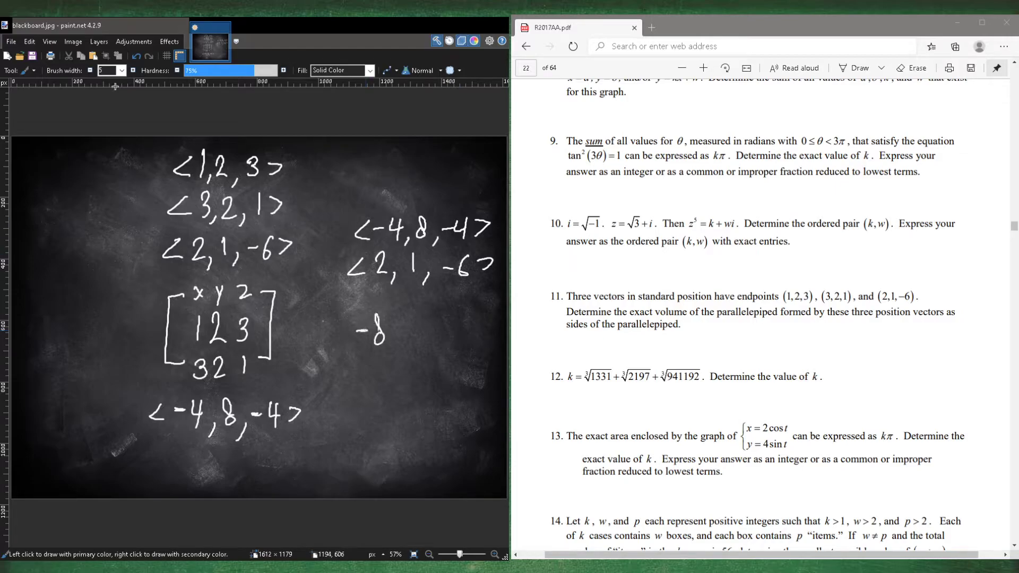
{"action": "left_click_drag", "start_coordinate": [387, 328], "coordinate": [423, 328]}
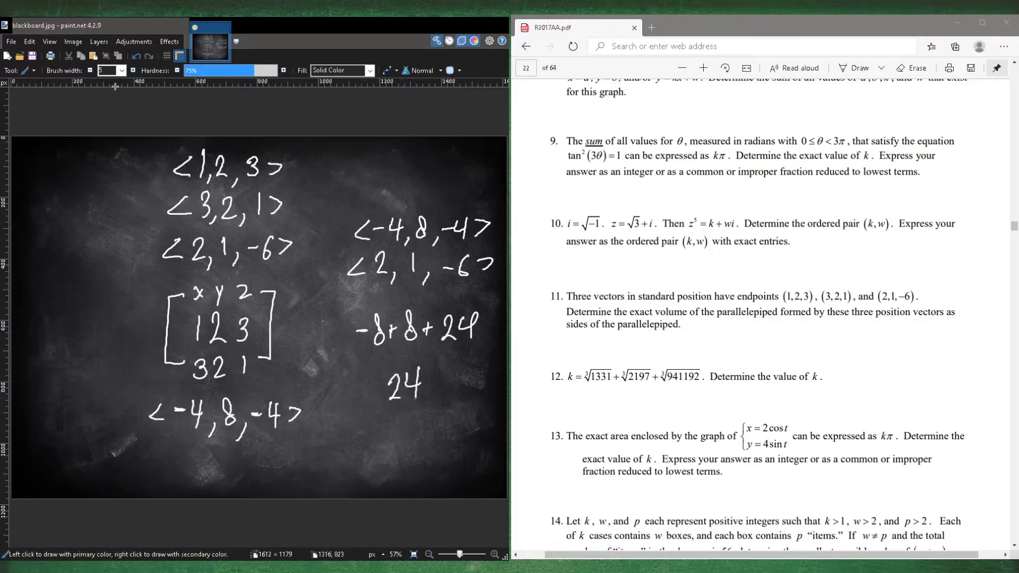
{"action": "left_click_drag", "start_coordinate": [380, 354], "coordinate": [433, 400]}
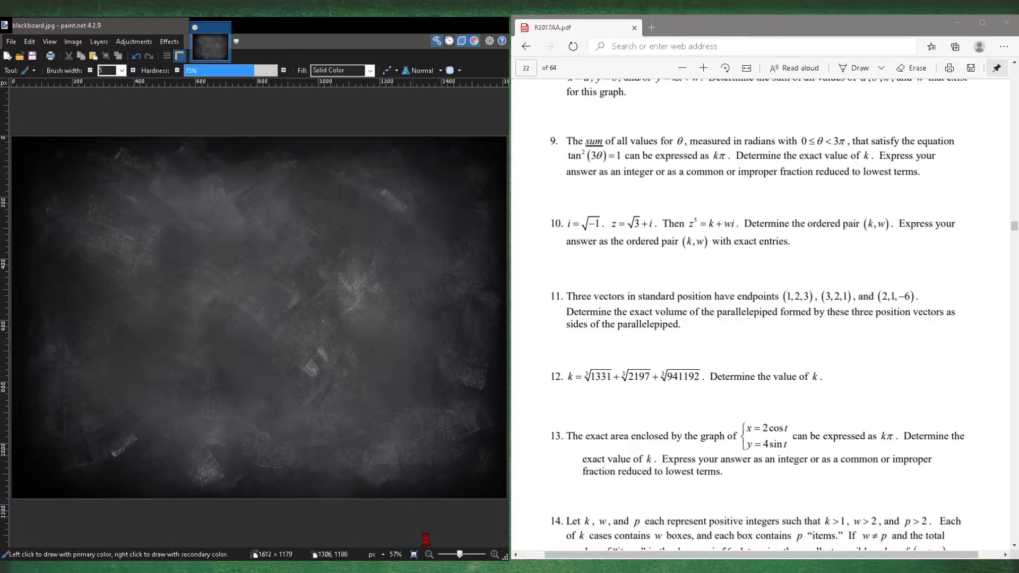
Scroll the PDF down to page 23 showing problems 15–18.
{"action": "scroll", "scroll_direction": "down", "scroll_amount": 3}
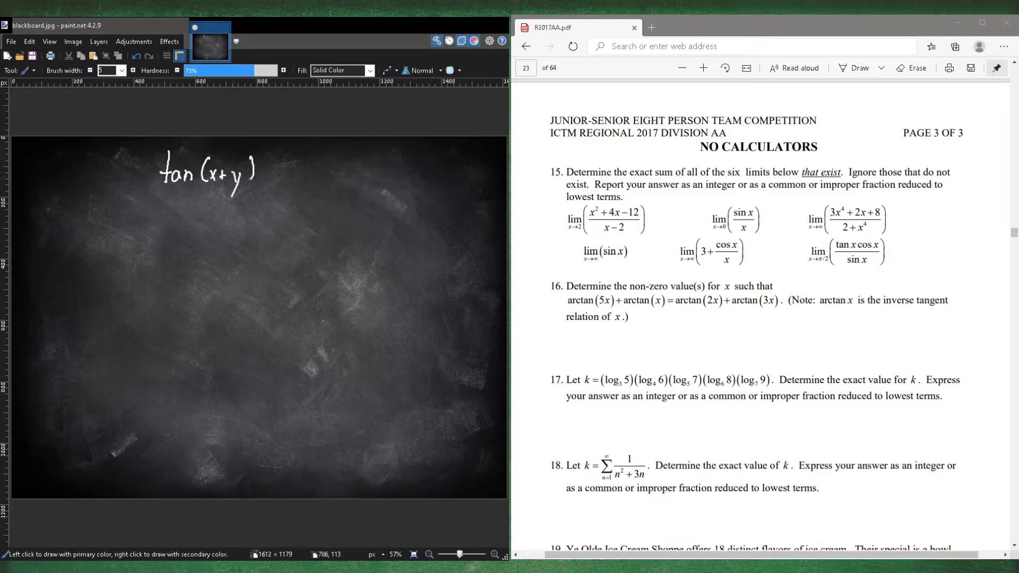
Handwrite the right side (tan x + tan y)/(1 − tan x·tan y) of the tan(x+y) identity.
{"action": "left_click_drag", "start_coordinate": [264, 160], "coordinate": [312, 160]}
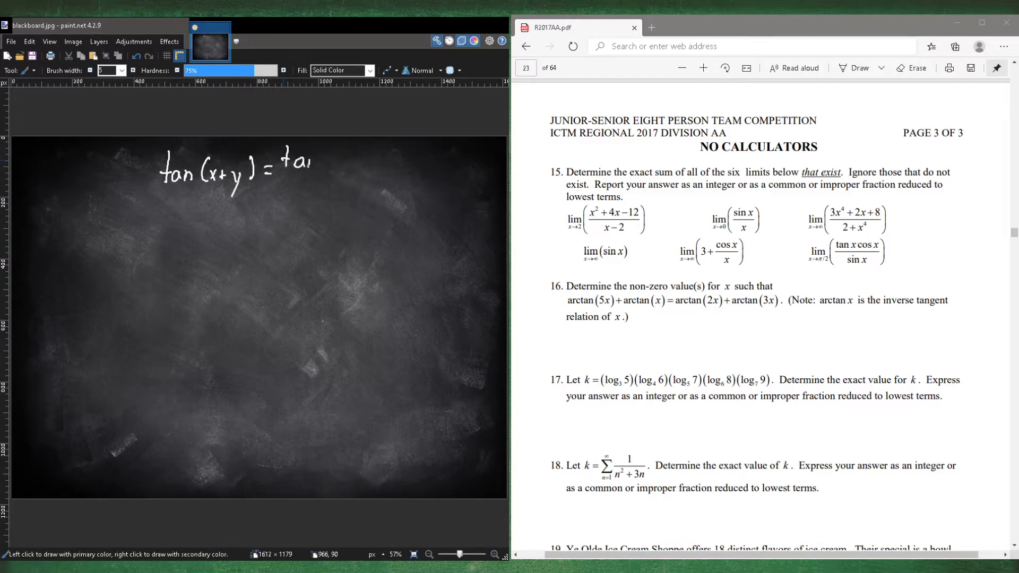
{"action": "left_click_drag", "start_coordinate": [286, 159], "coordinate": [386, 159]}
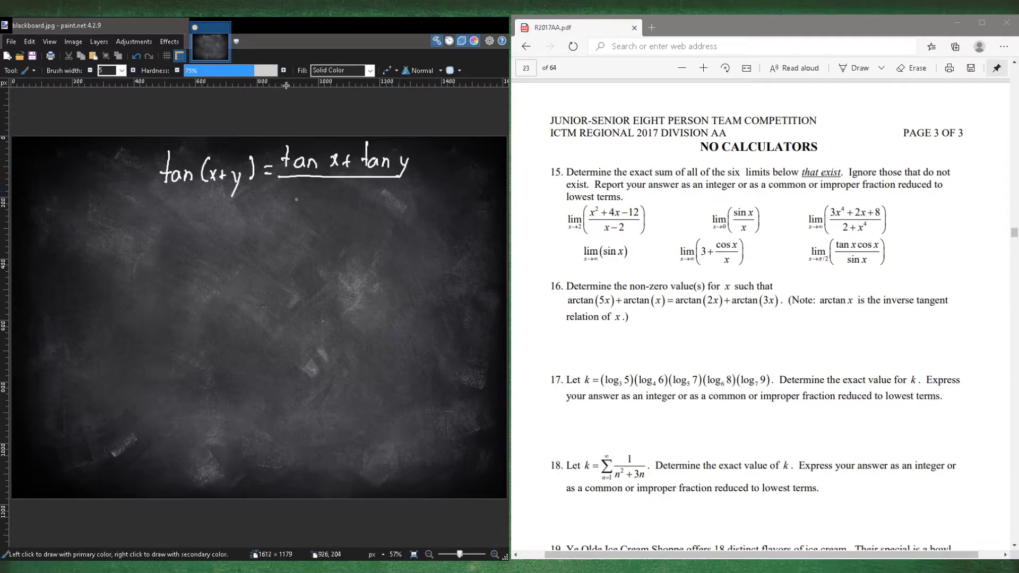
{"action": "left_click_drag", "start_coordinate": [284, 195], "coordinate": [356, 207]}
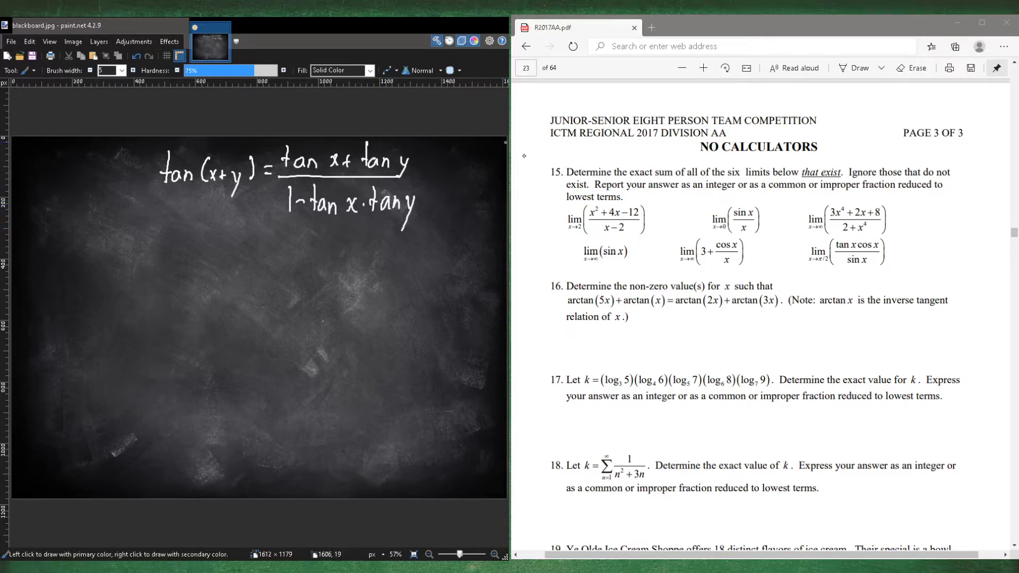
{"action": "mouse_move", "coordinate": [161, 224]}
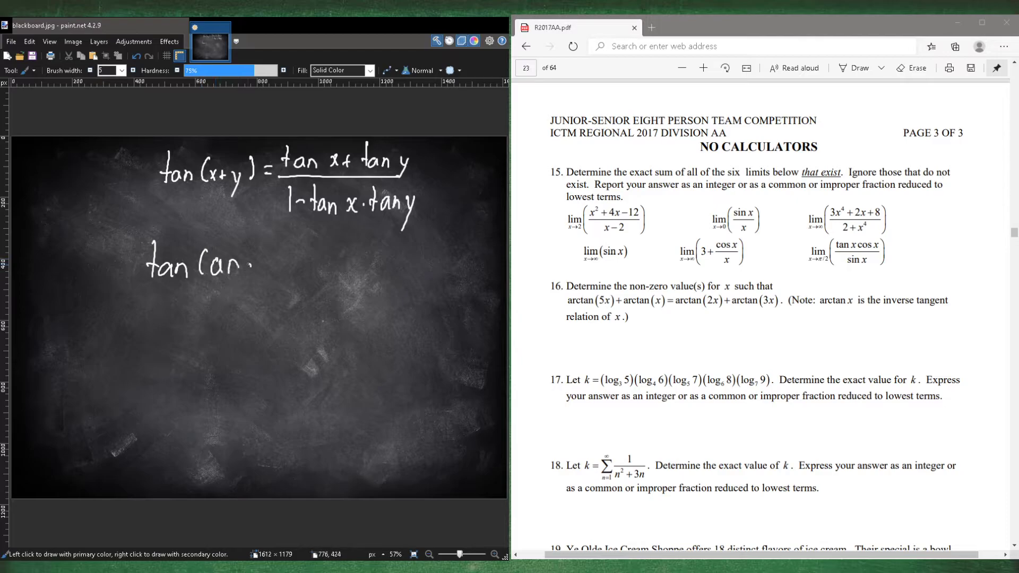
Start a tan(arctan(a)) line beneath the identity, then erase it.
{"action": "left_click_drag", "start_coordinate": [251, 266], "coordinate": [296, 265]}
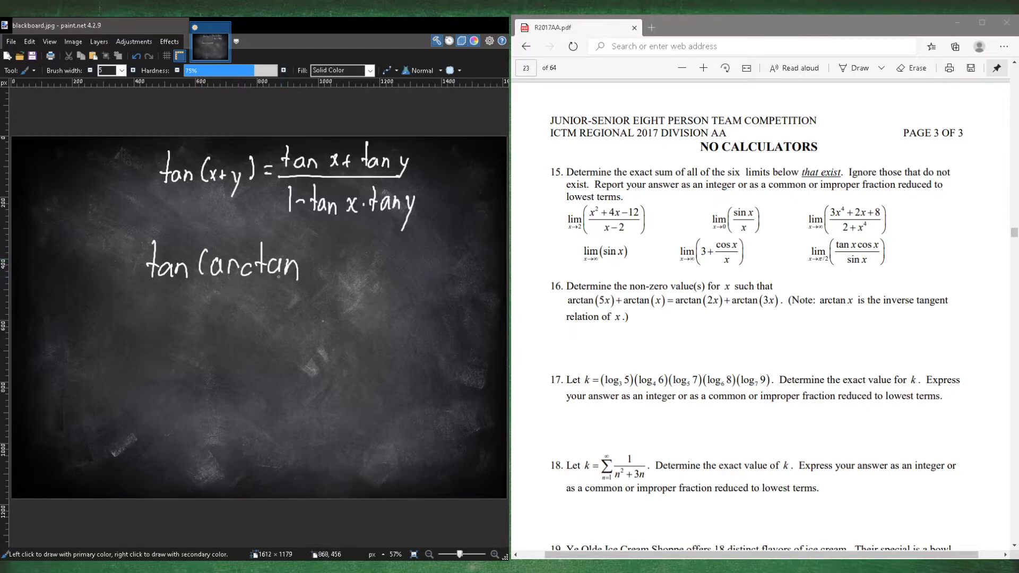
{"action": "left_click_drag", "start_coordinate": [309, 266], "coordinate": [355, 267]}
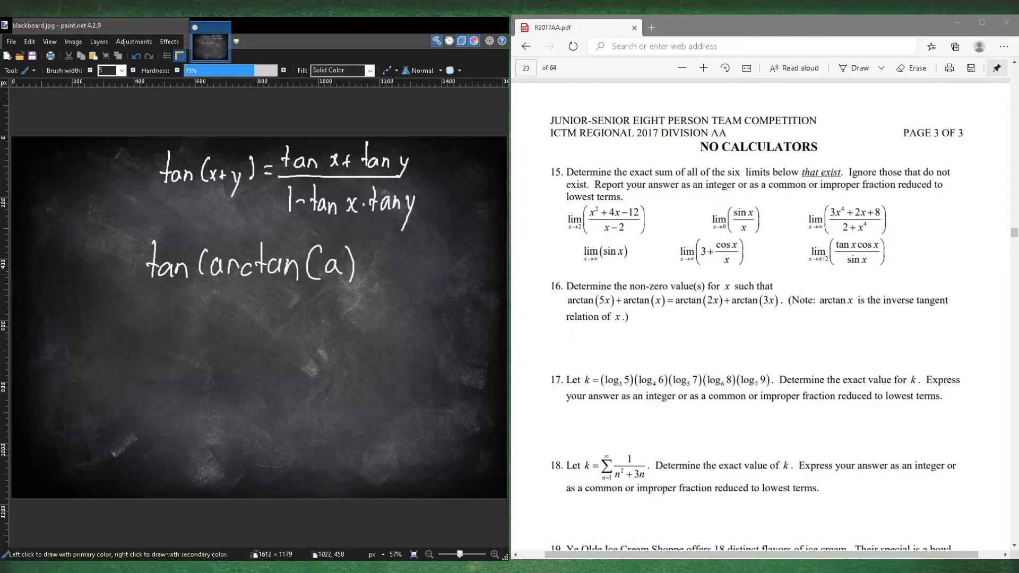
{"action": "left_click_drag", "start_coordinate": [361, 260], "coordinate": [442, 269]}
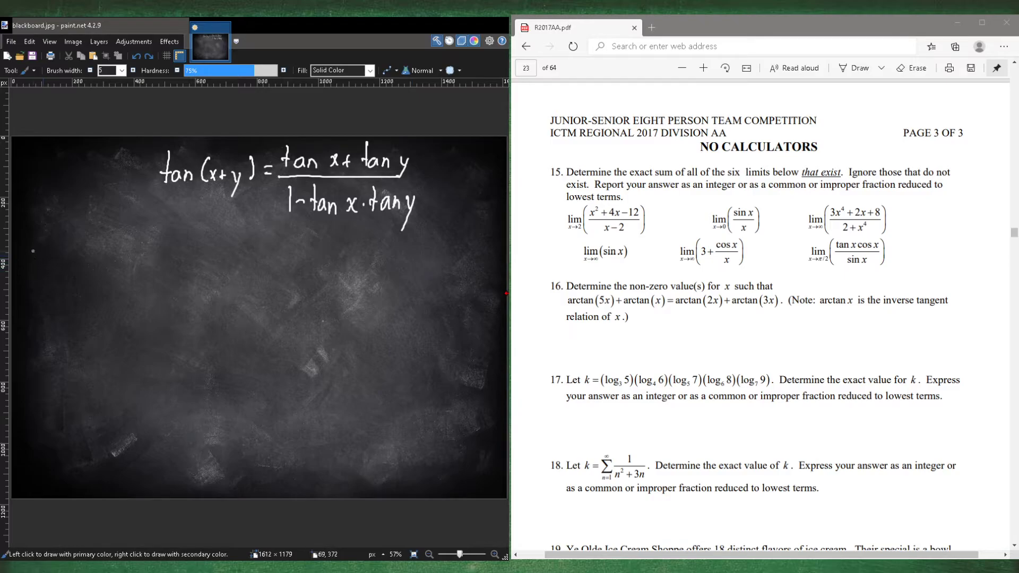
Handwrite the left side tan(tan⁻¹(5x)+tan⁻¹(x)) = in white below the identity.
{"action": "left_click_drag", "start_coordinate": [23, 266], "coordinate": [71, 267]}
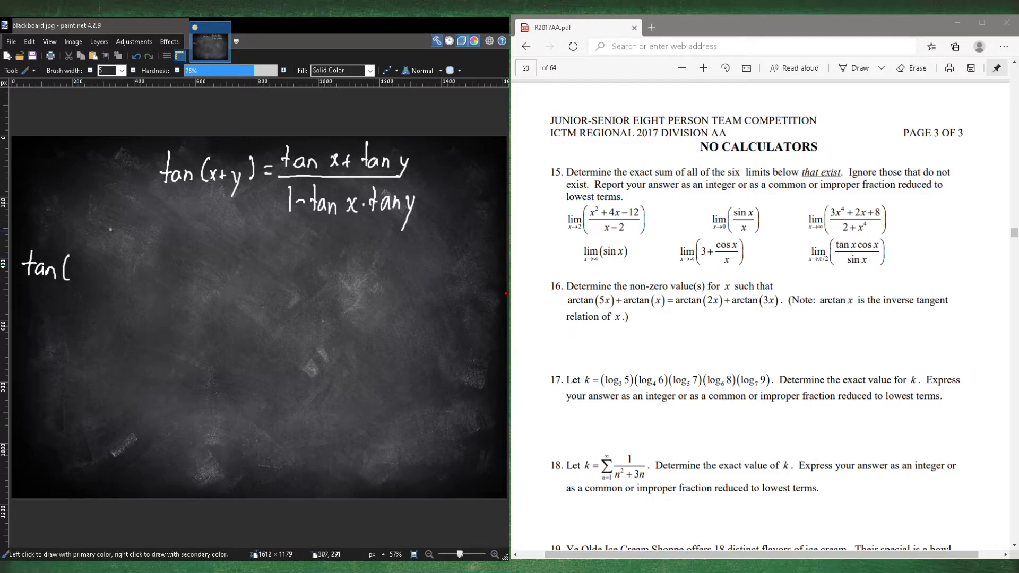
{"action": "left_click_drag", "start_coordinate": [77, 273], "coordinate": [101, 260]}
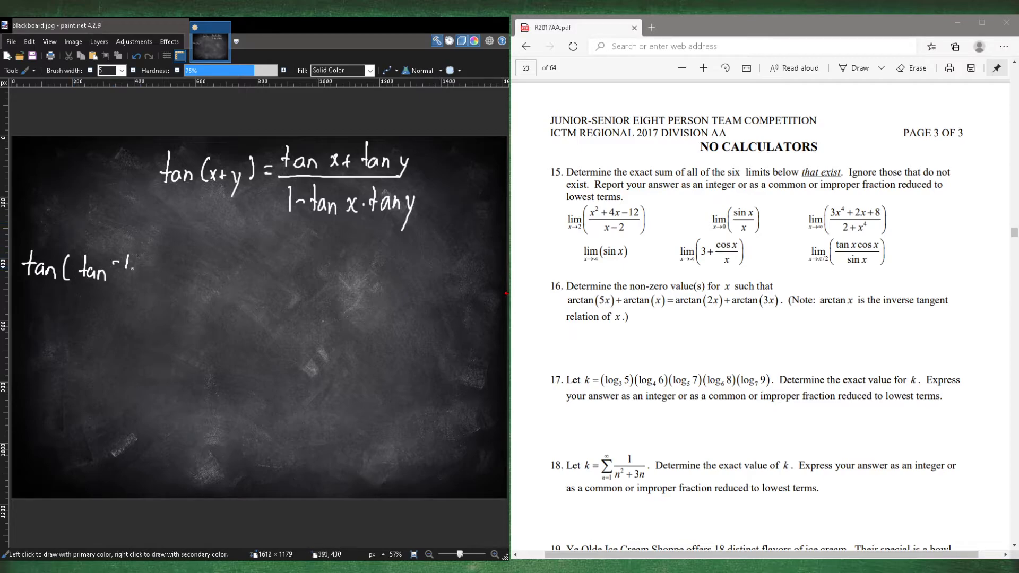
{"action": "left_click_drag", "start_coordinate": [140, 266], "coordinate": [202, 266]}
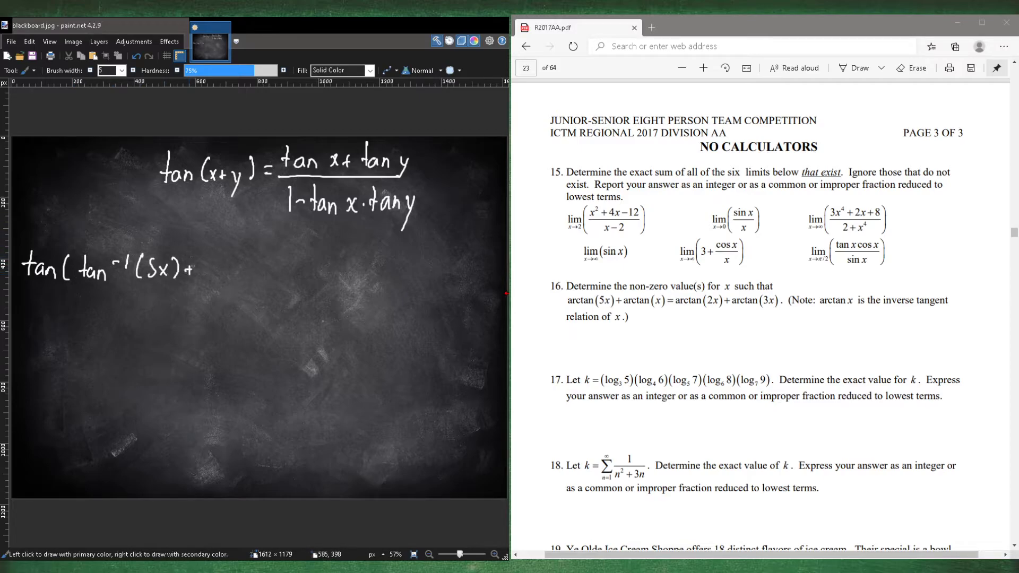
{"action": "left_click_drag", "start_coordinate": [199, 269], "coordinate": [267, 268]}
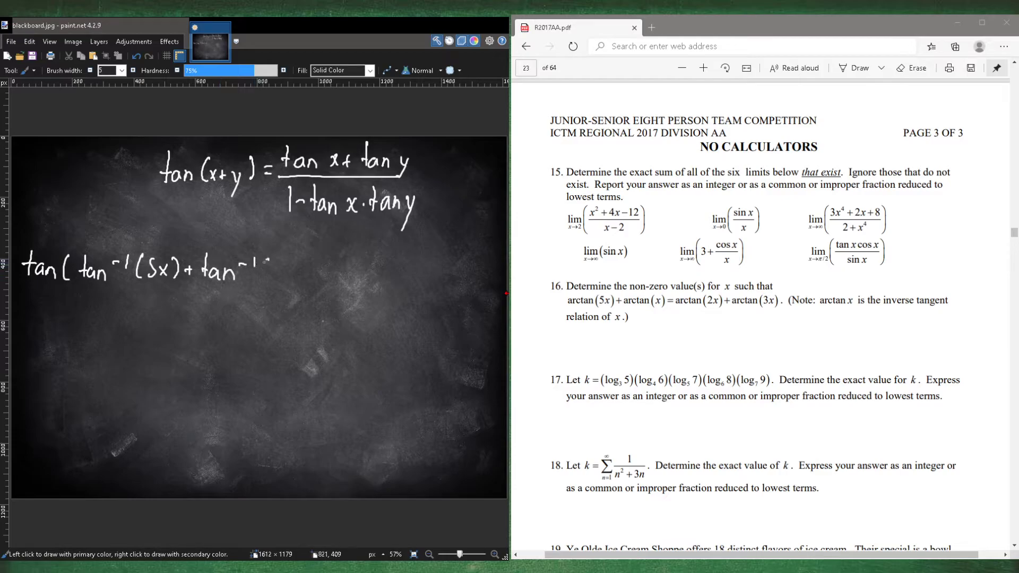
{"action": "left_click_drag", "start_coordinate": [267, 267], "coordinate": [279, 276]}
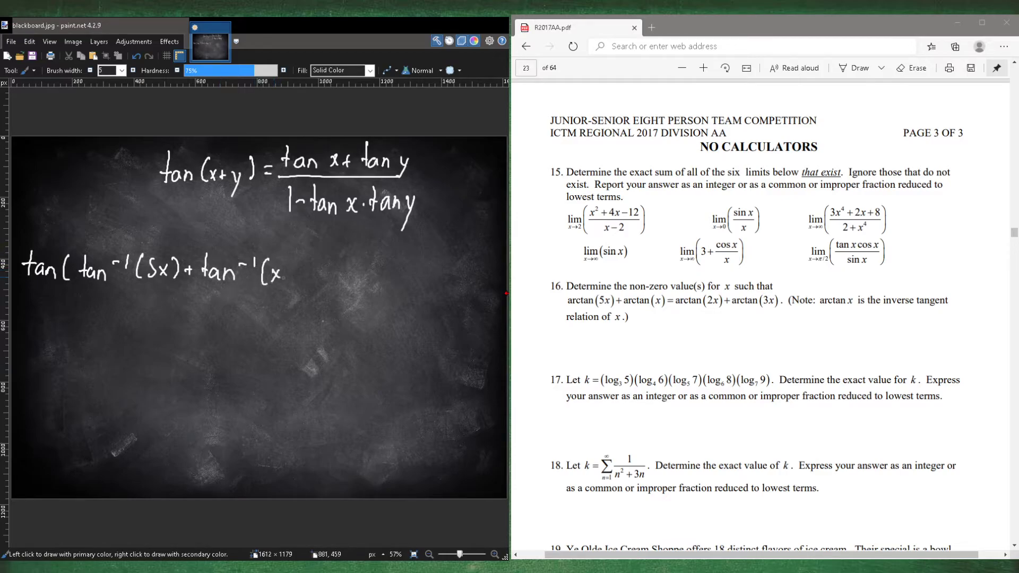
{"action": "left_click_drag", "start_coordinate": [267, 269], "coordinate": [309, 269]}
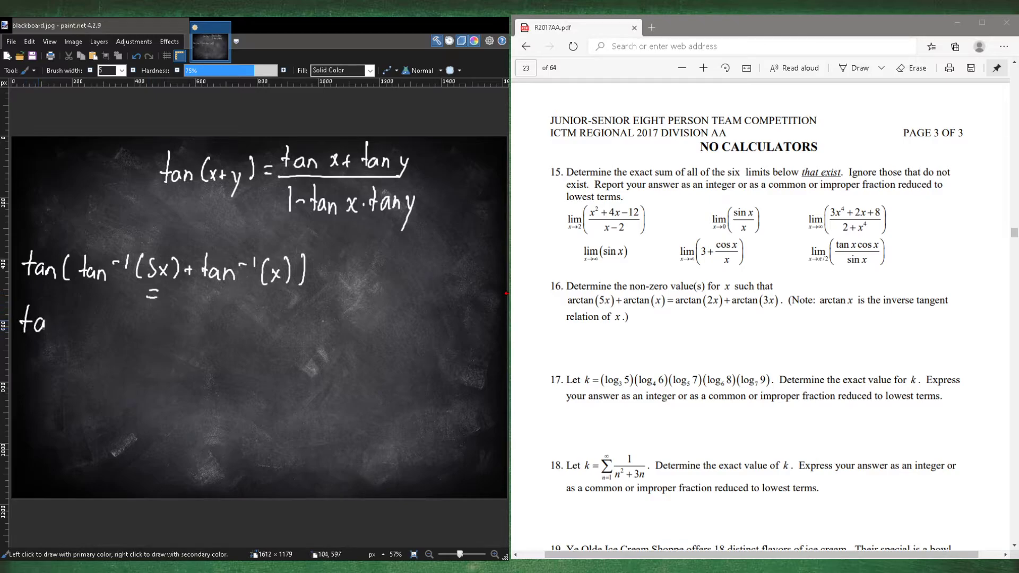
Handwrite the right side tan(tan⁻¹(2x)+tan⁻¹(3x)) on the next line.
{"action": "left_click_drag", "start_coordinate": [22, 322], "coordinate": [107, 325]}
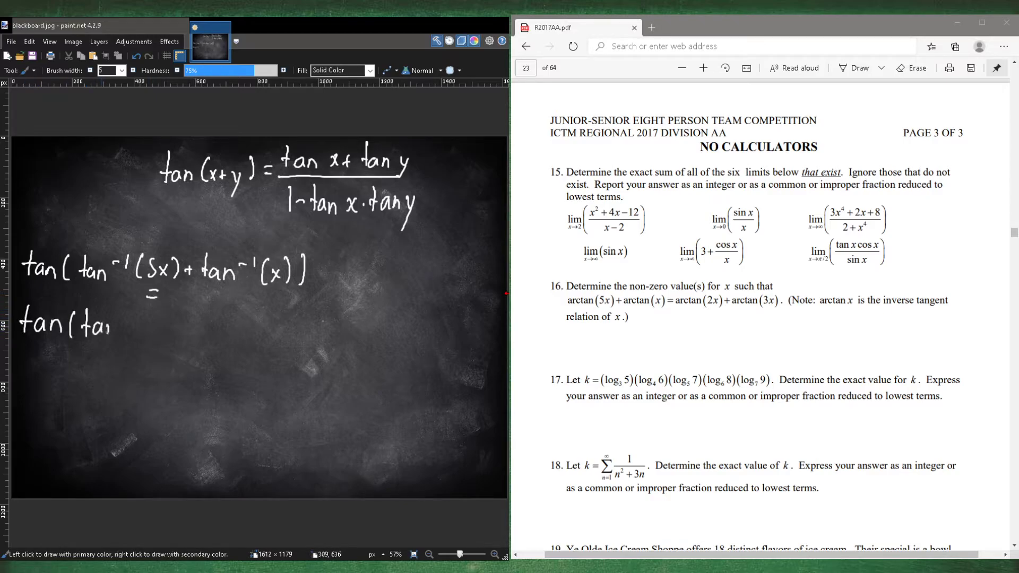
{"action": "left_click_drag", "start_coordinate": [98, 319], "coordinate": [156, 325]}
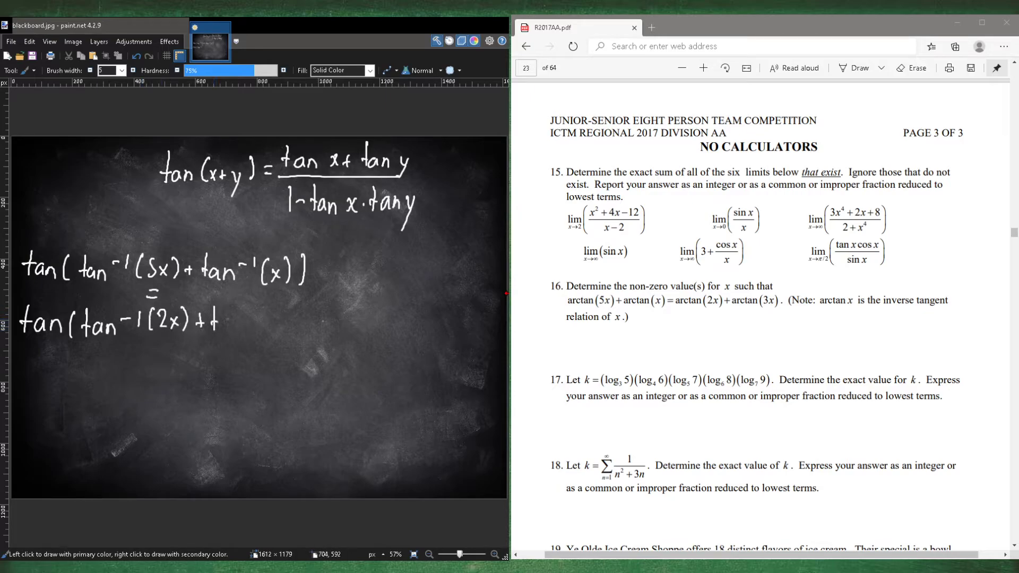
{"action": "left_click_drag", "start_coordinate": [228, 328], "coordinate": [299, 325]}
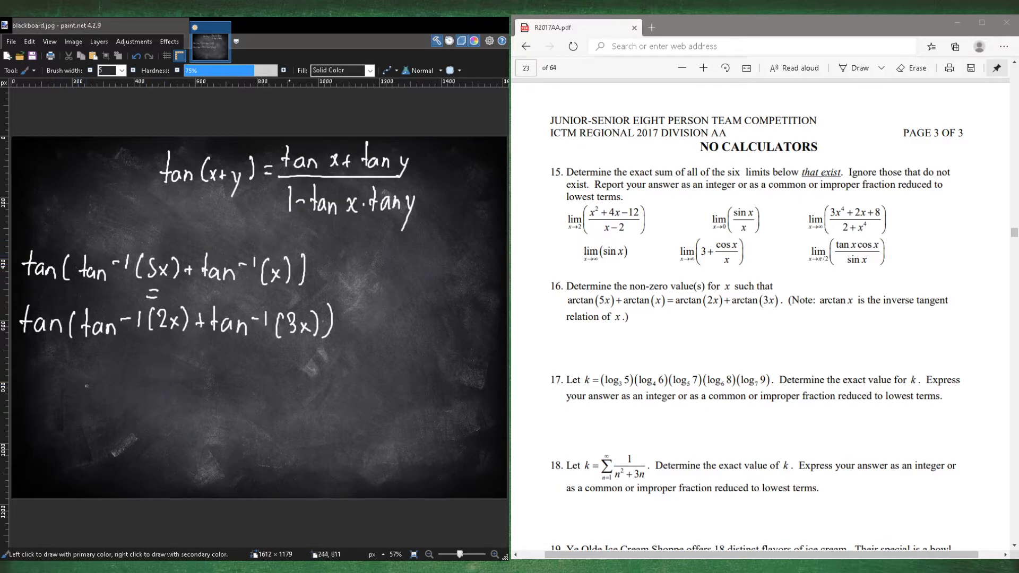
Handwrite (5x+x)/(1−5x·x) = (2x+3x)/(1−2x·3x) beneath the tangent equation.
{"action": "left_click_drag", "start_coordinate": [127, 361], "coordinate": [156, 364]}
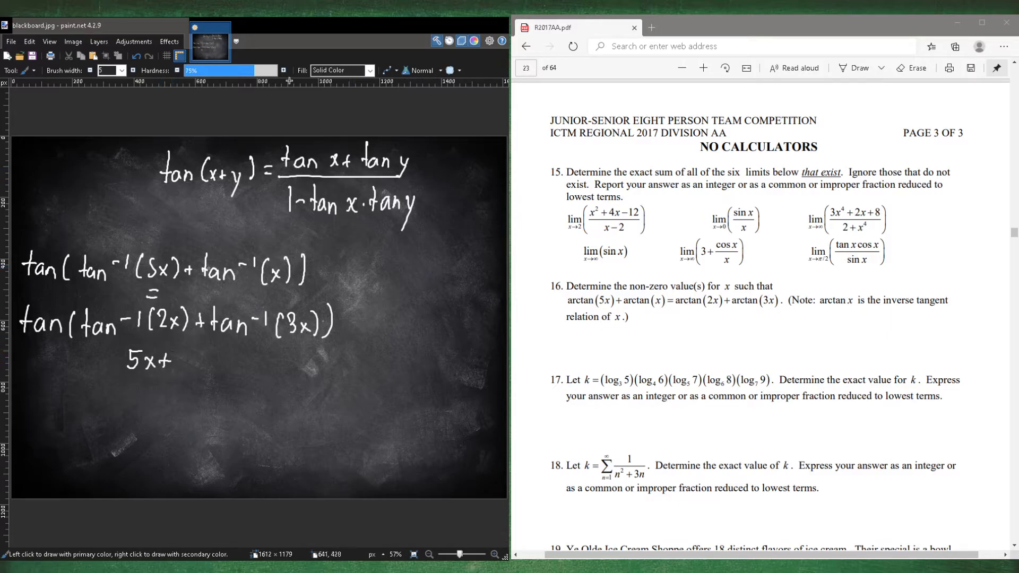
{"action": "mouse_move", "coordinate": [277, 287]}
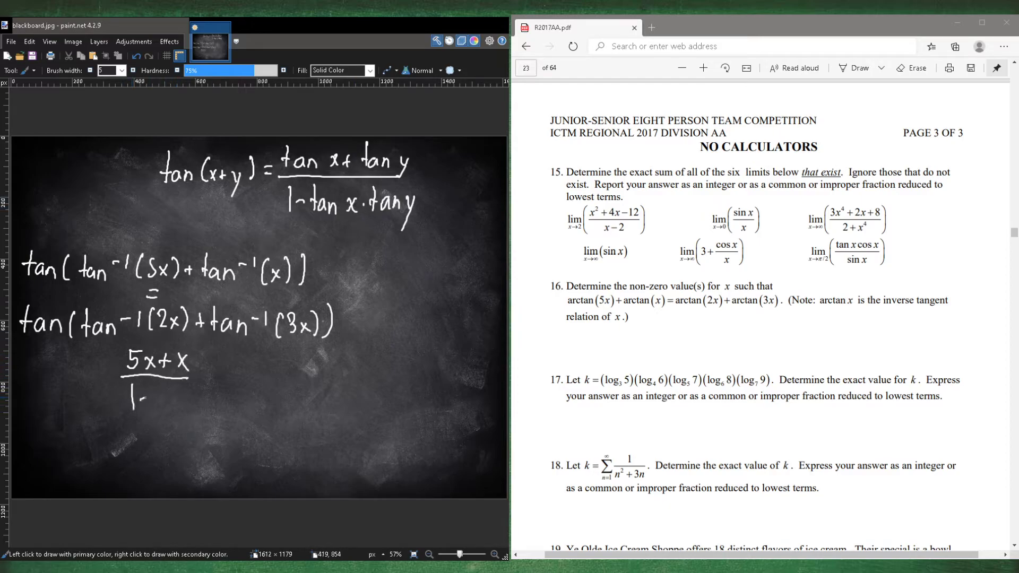
{"action": "left_click_drag", "start_coordinate": [134, 400], "coordinate": [159, 403]}
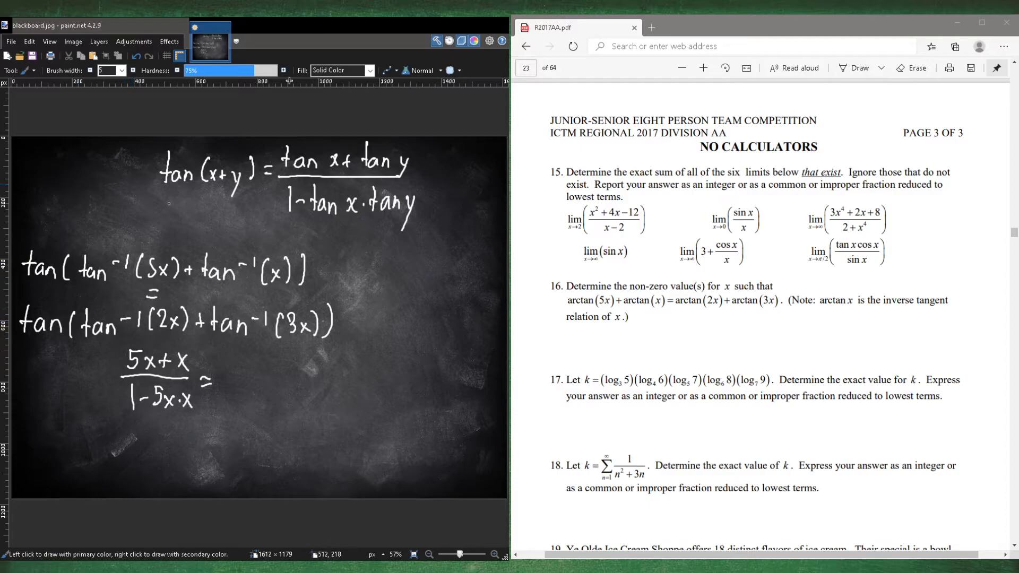
{"action": "mouse_move", "coordinate": [229, 239]}
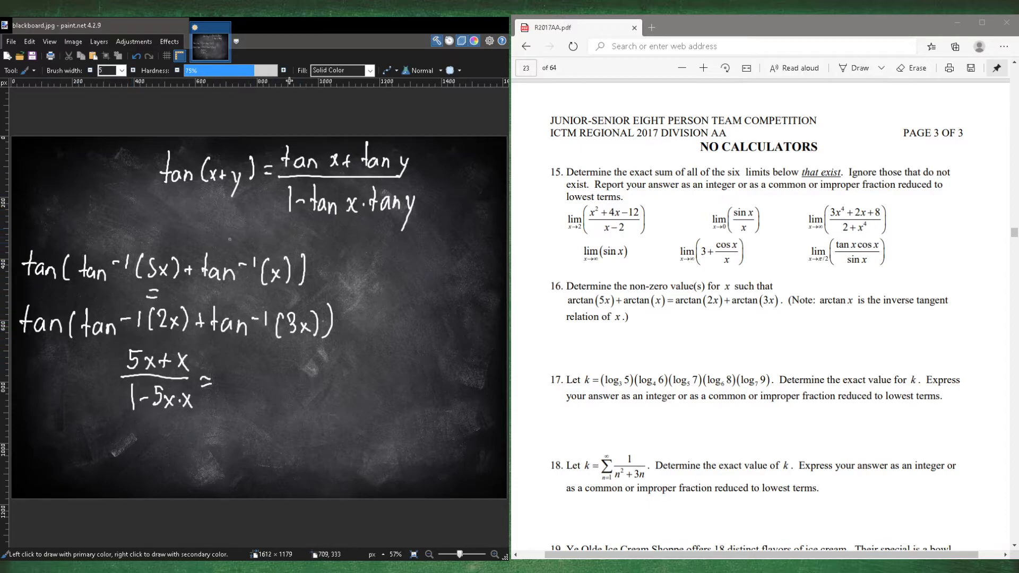
{"action": "mouse_move", "coordinate": [231, 367]}
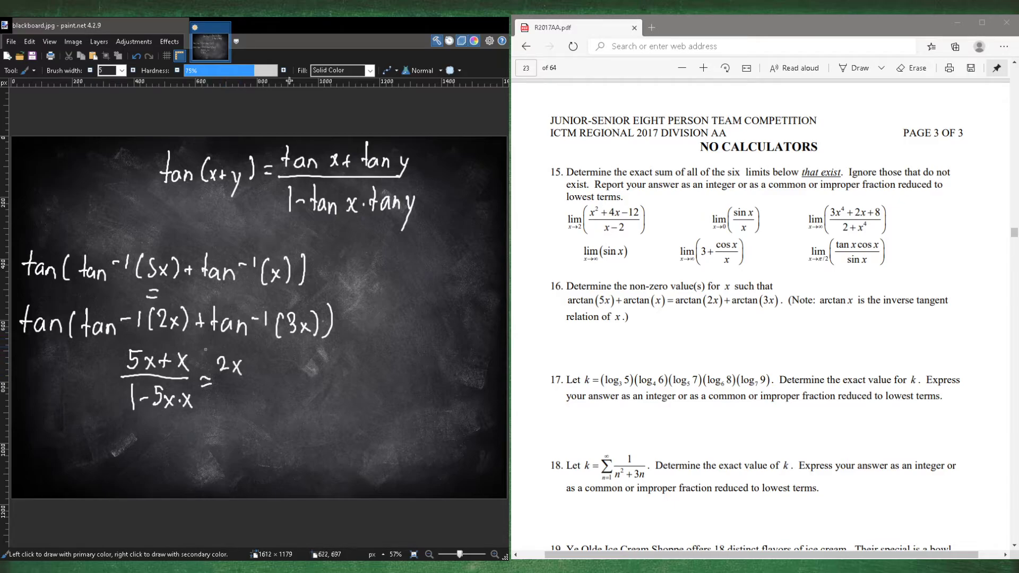
{"action": "left_click", "coordinate": [249, 364]}
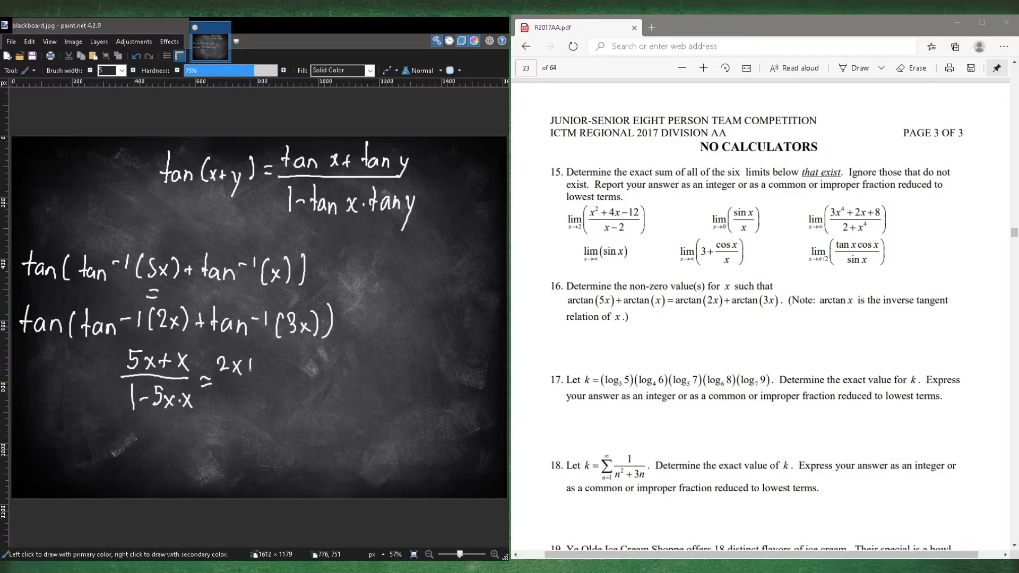
{"action": "left_click_drag", "start_coordinate": [231, 368], "coordinate": [279, 373]}
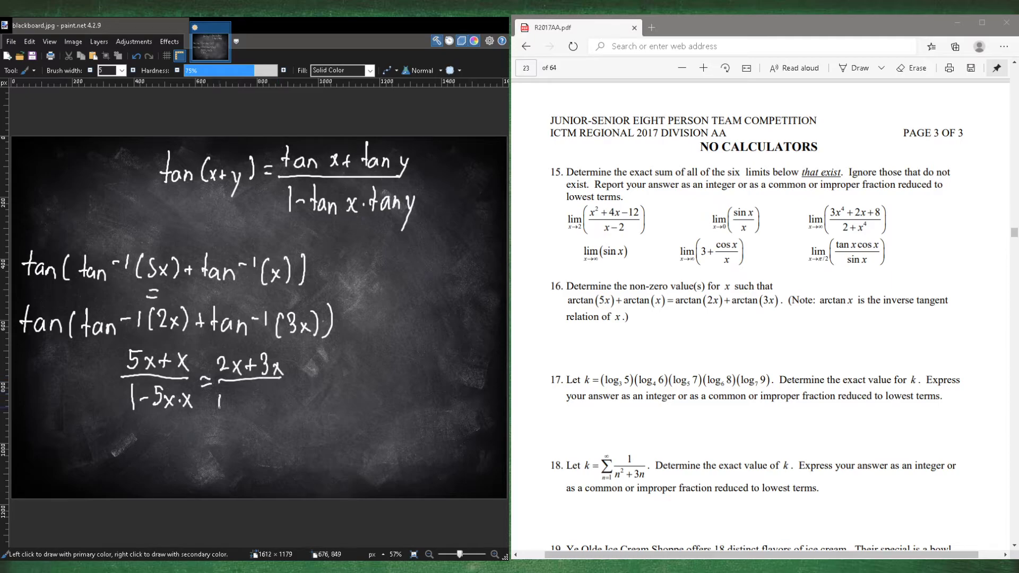
{"action": "left_click_drag", "start_coordinate": [205, 401], "coordinate": [293, 404]}
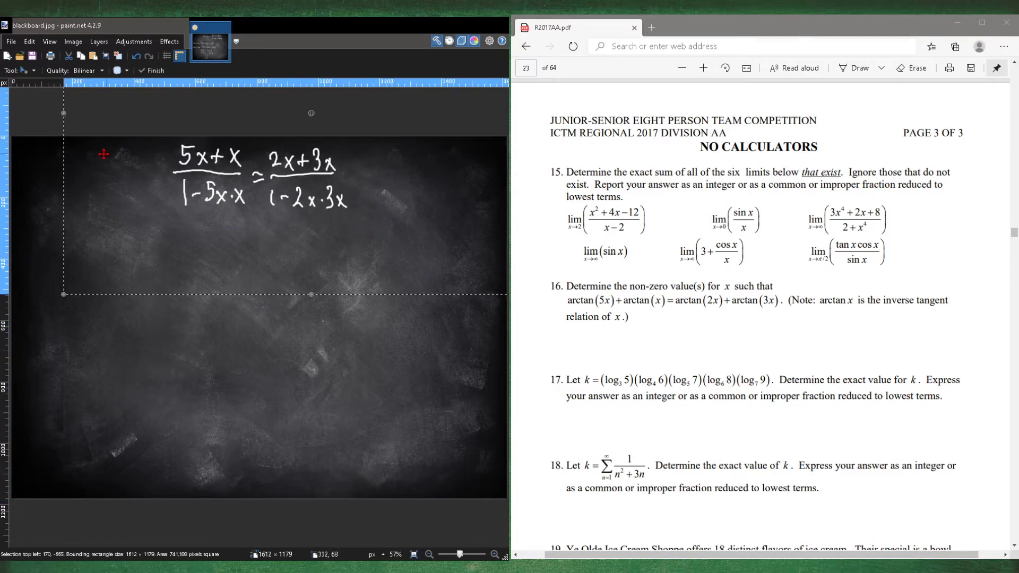
Commit the moved equation at the top of the canvas with Finish.
{"action": "left_click", "coordinate": [50, 70]}
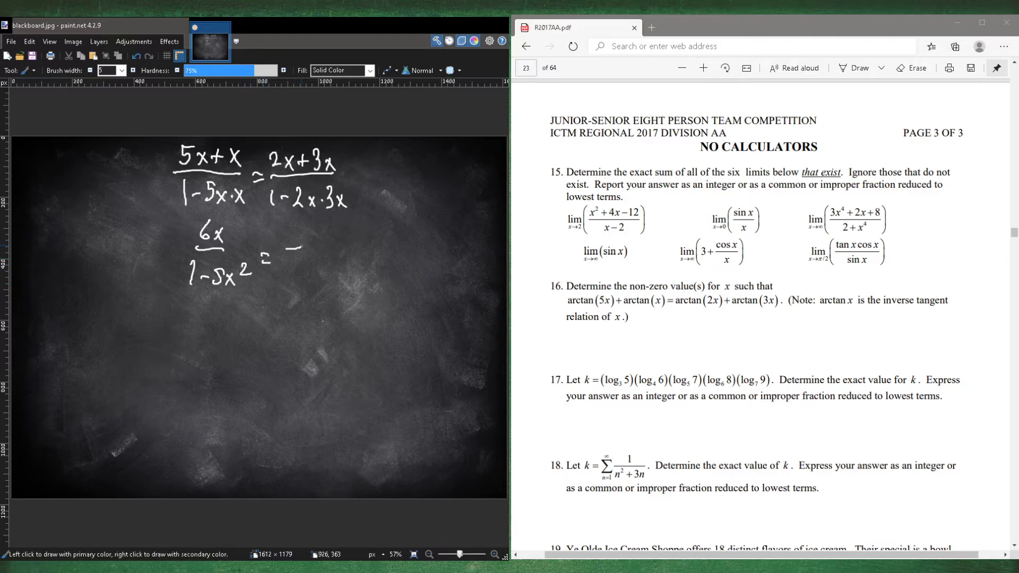
Handwrite 5x/(1−6x²) and the cross-multiplied line 6x−36x³ = 5x−25x³.
{"action": "left_click_drag", "start_coordinate": [296, 244], "coordinate": [306, 276]}
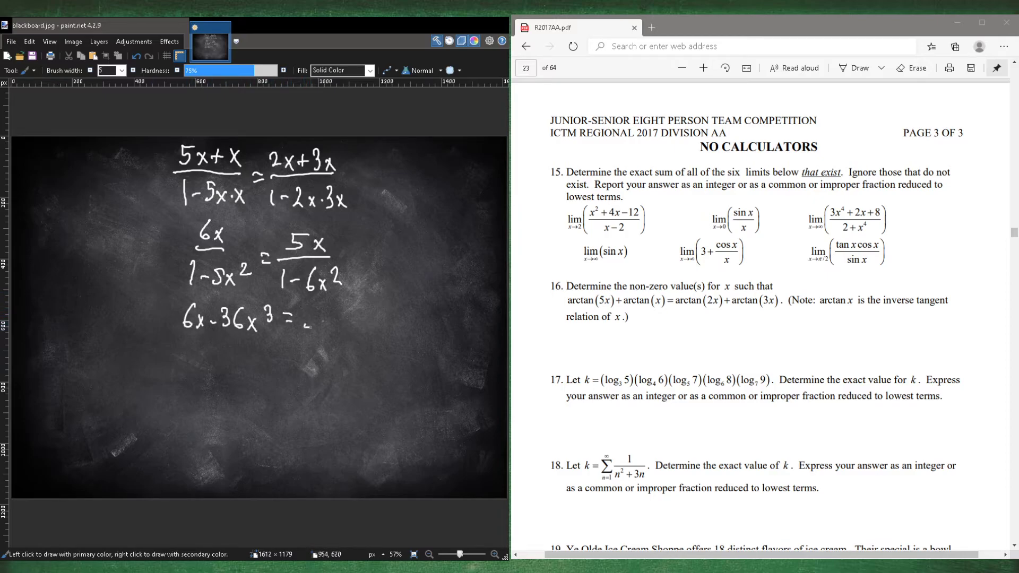
{"action": "left_click_drag", "start_coordinate": [306, 318], "coordinate": [395, 318]}
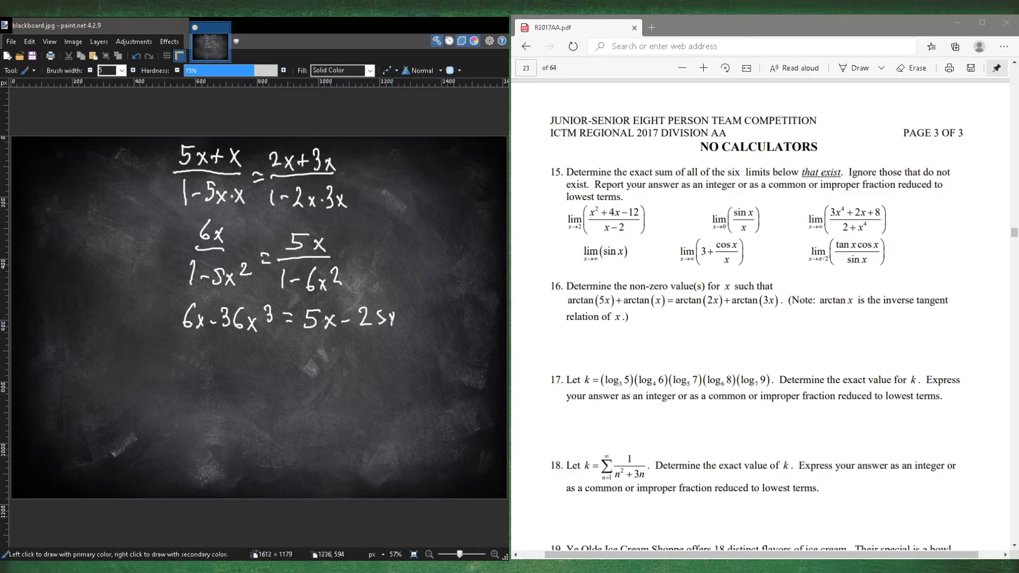
{"action": "left_click_drag", "start_coordinate": [396, 319], "coordinate": [407, 302]}
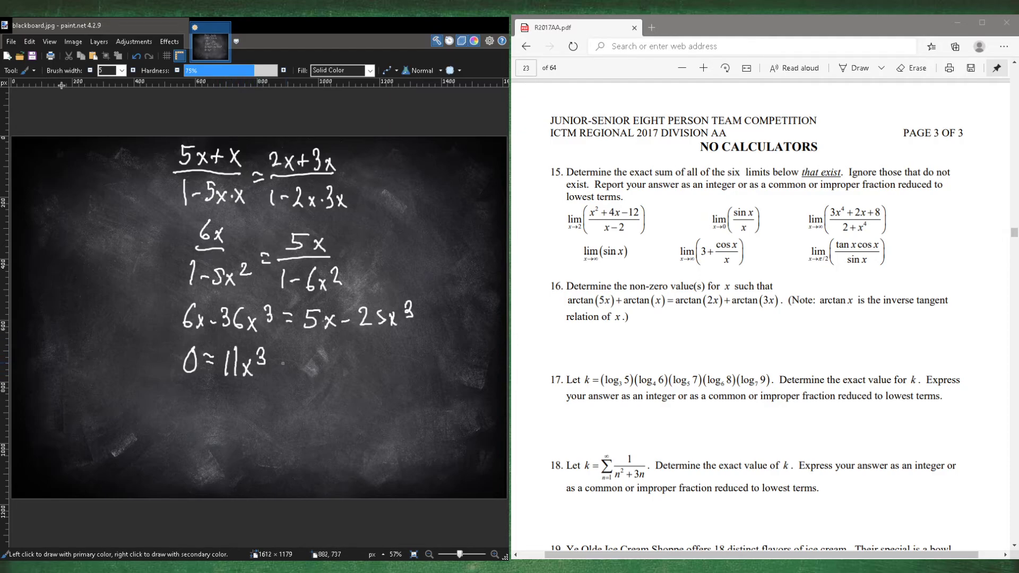
Rearrange to 0 = 11x³ − x and factor it as 0 = x(11x² − 1).
{"action": "left_click_drag", "start_coordinate": [276, 365], "coordinate": [306, 374]}
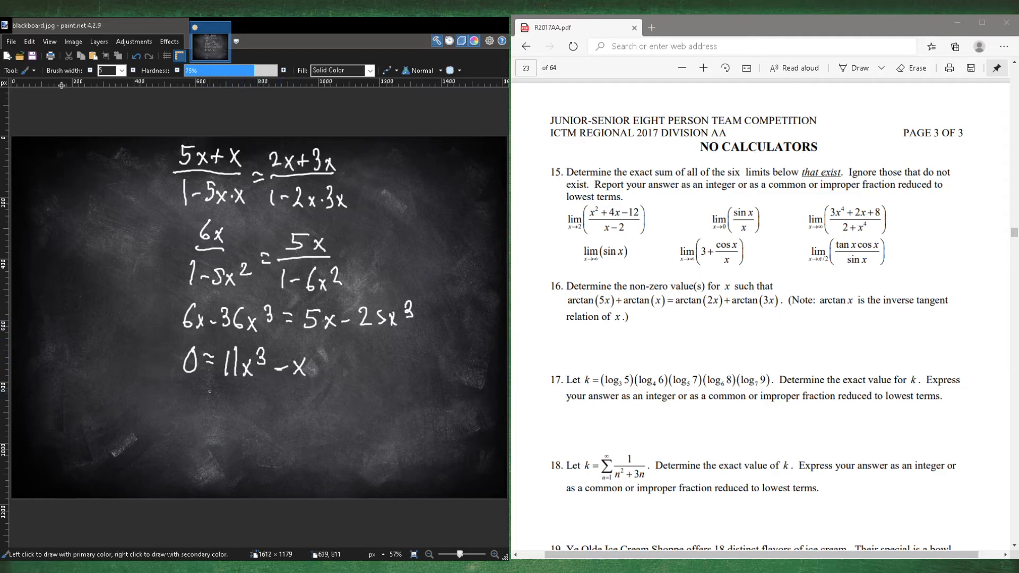
{"action": "left_click_drag", "start_coordinate": [181, 401], "coordinate": [247, 401]}
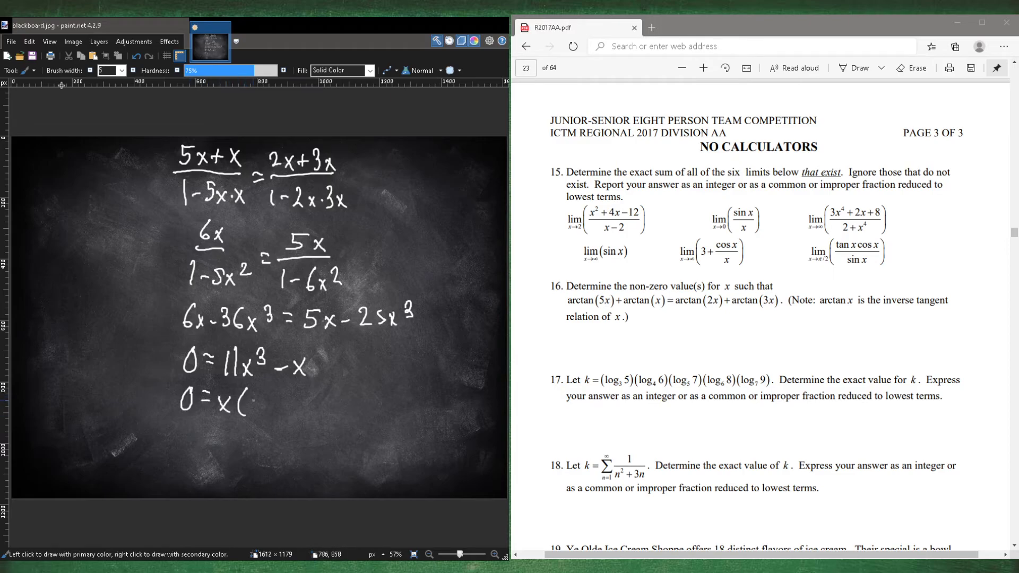
{"action": "left_click_drag", "start_coordinate": [251, 400], "coordinate": [296, 403]}
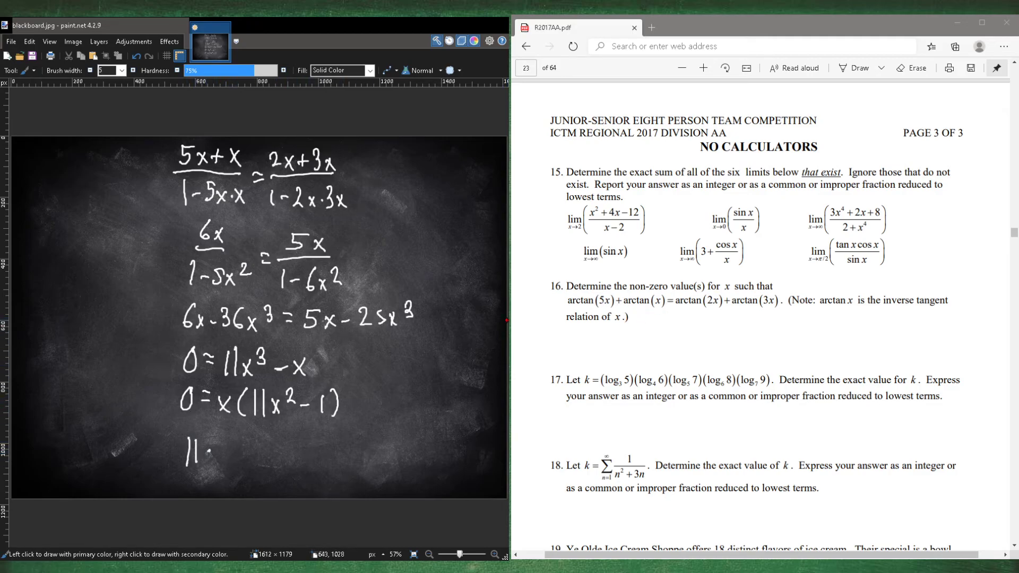
Handwrite 11x²−1=0, x²=1/11 and x = √11/11.
{"action": "left_click_drag", "start_coordinate": [195, 452], "coordinate": [286, 452]}
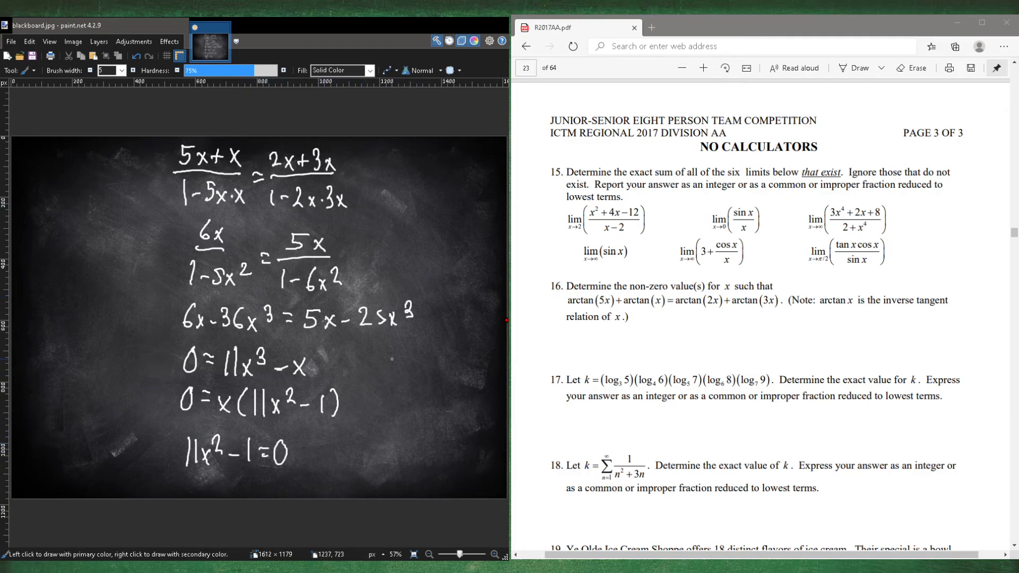
{"action": "left_click_drag", "start_coordinate": [389, 359], "coordinate": [417, 359]}
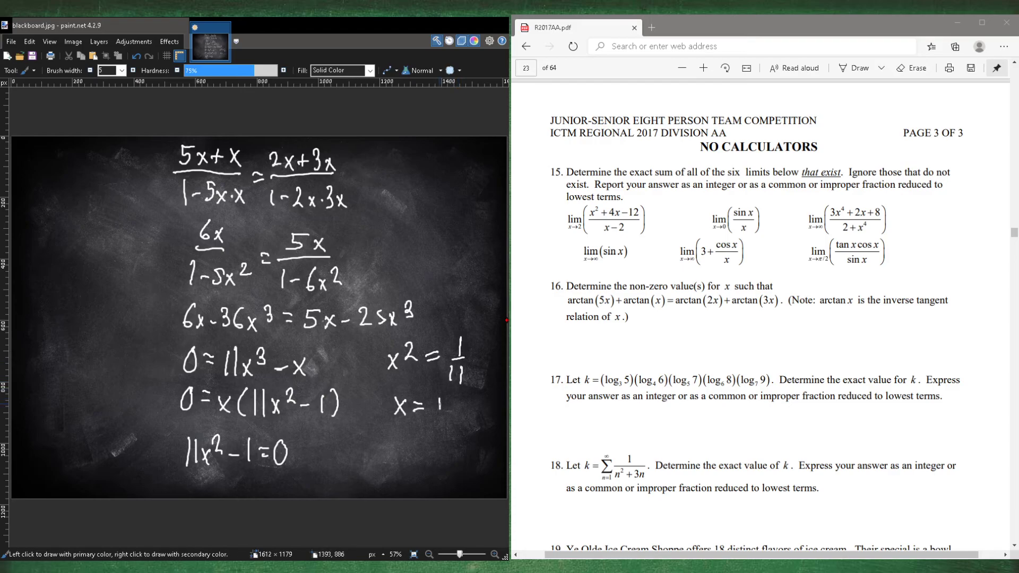
{"action": "left_click_drag", "start_coordinate": [432, 393], "coordinate": [455, 432]}
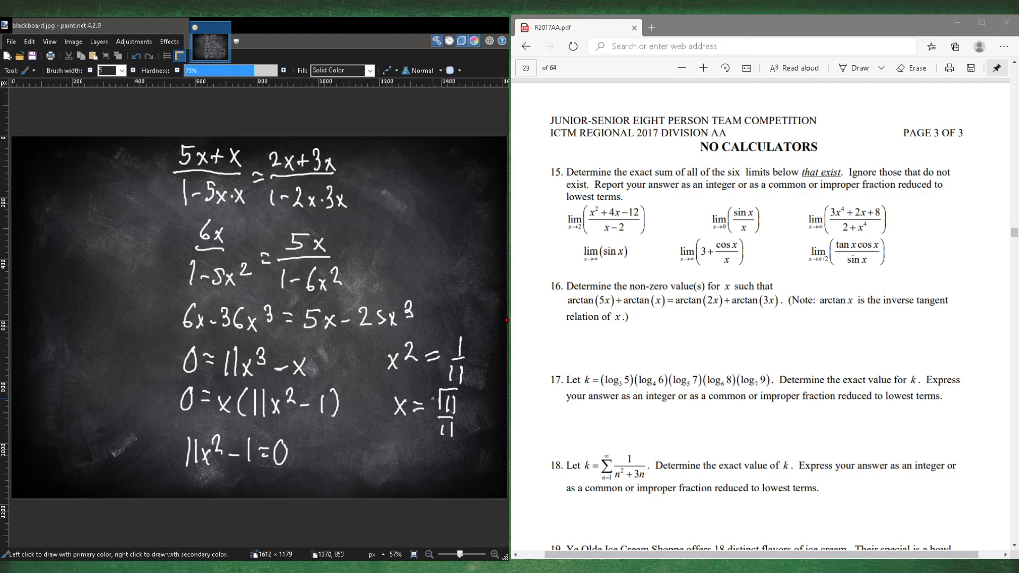
Add the ± sign and box the final answer x = ±√11/11.
{"action": "left_click_drag", "start_coordinate": [429, 383], "coordinate": [429, 429]}
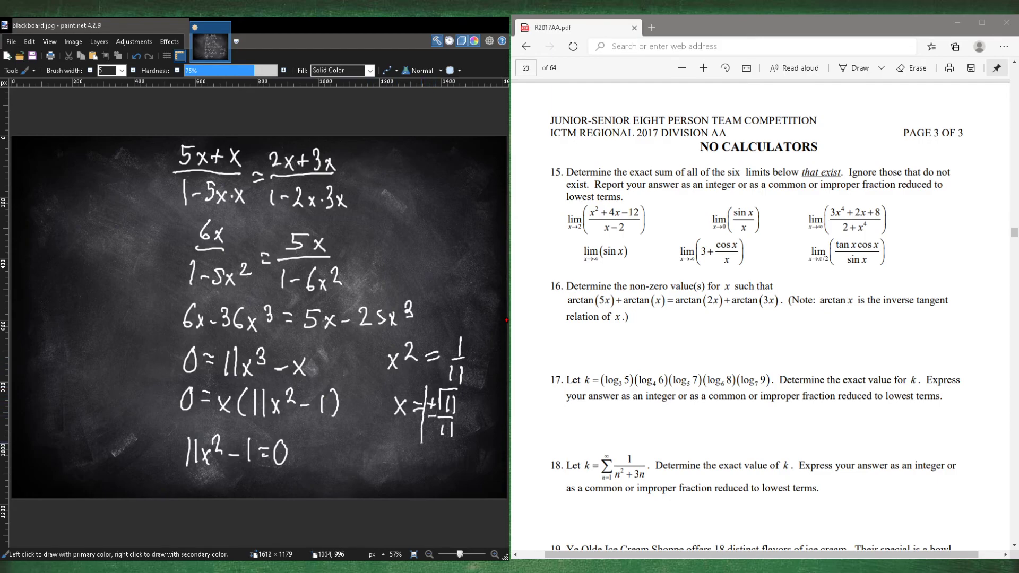
{"action": "left_click_drag", "start_coordinate": [422, 382], "coordinate": [462, 432]}
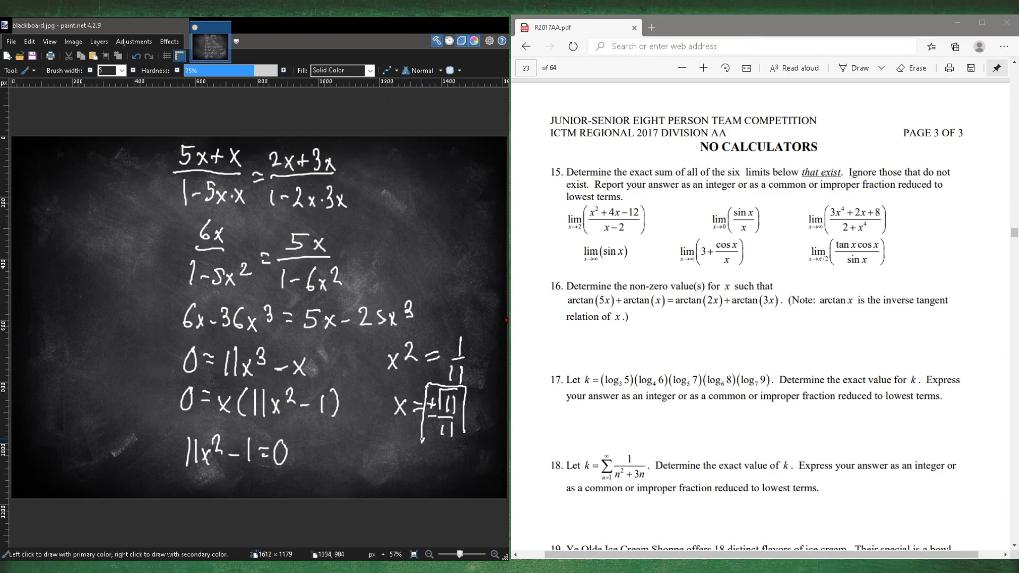
{"action": "left_click_drag", "start_coordinate": [419, 437], "coordinate": [463, 447]}
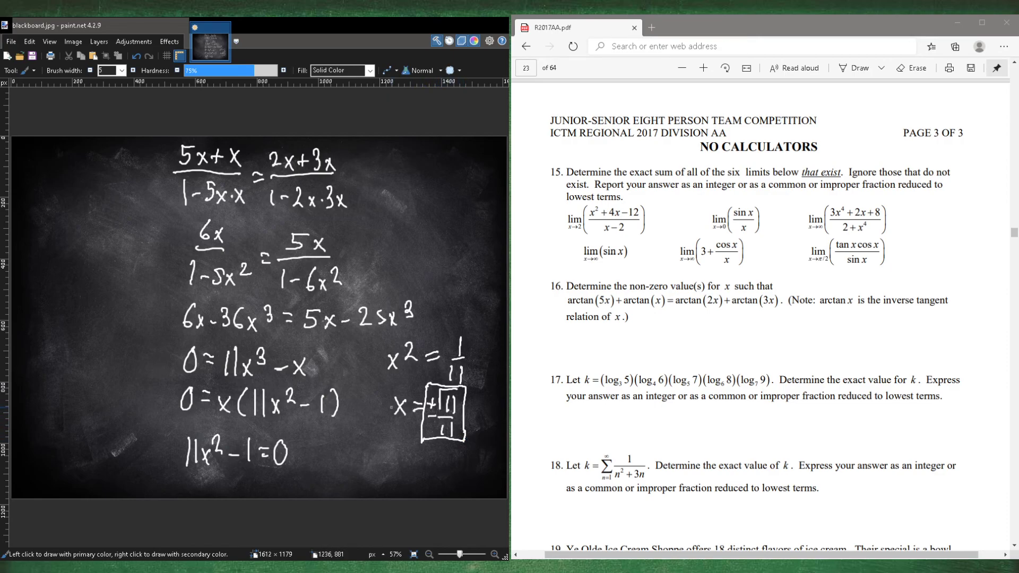
{"action": "mouse_move", "coordinate": [436, 527]}
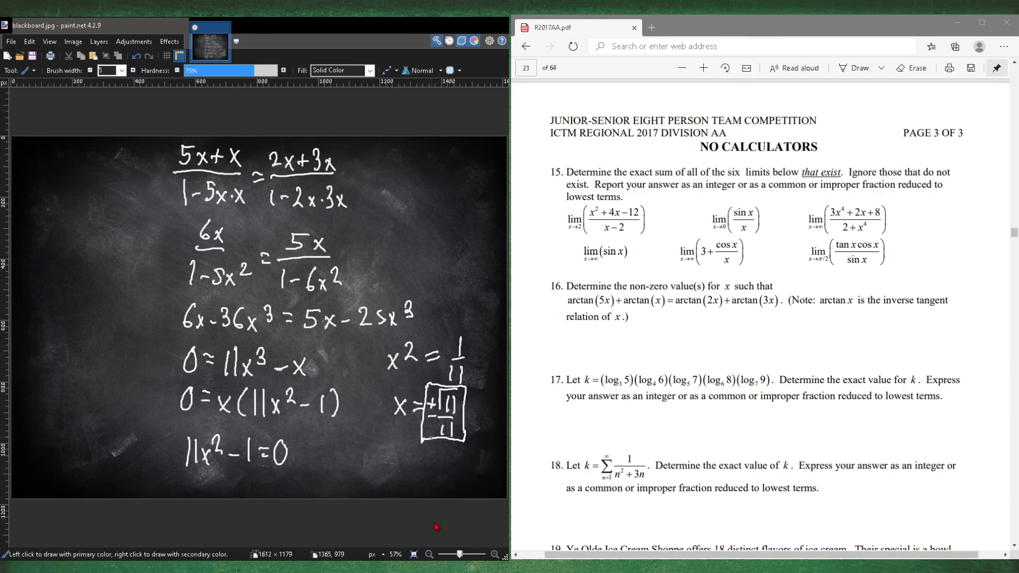